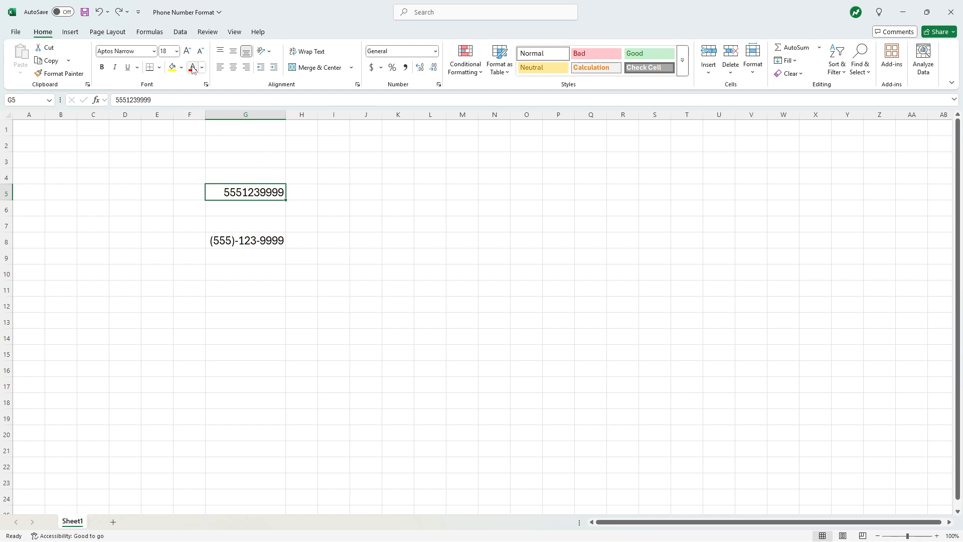
pyautogui.click(173, 68)
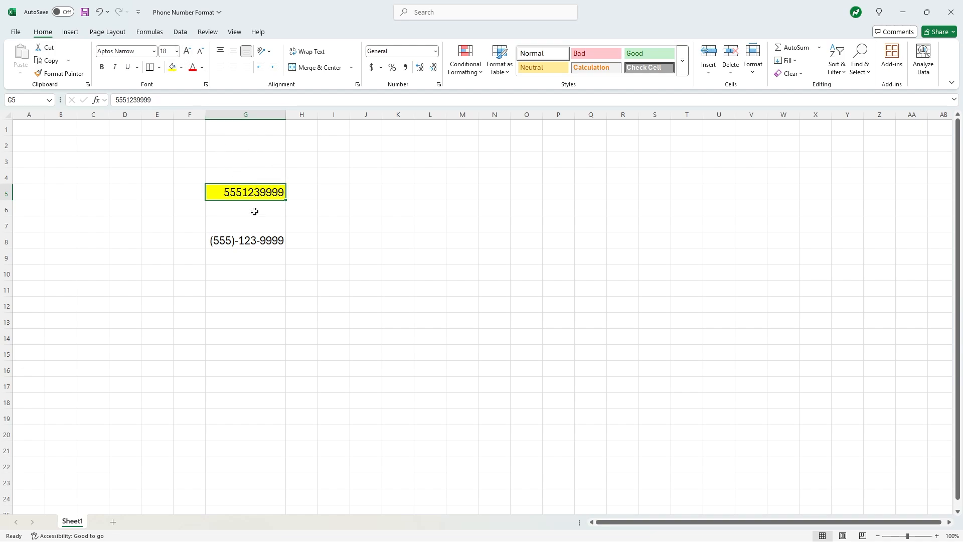
pyautogui.click(245, 241)
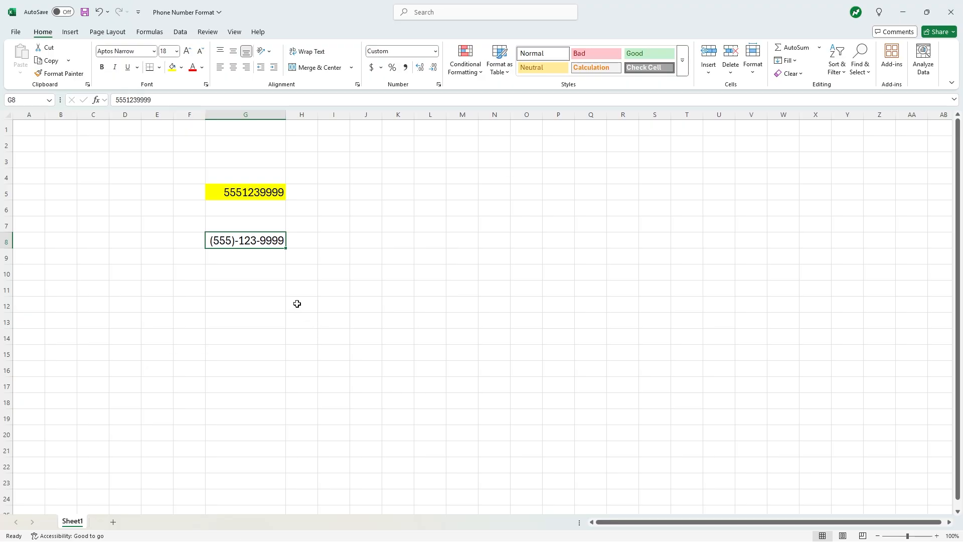
pyautogui.moveTo(316, 268)
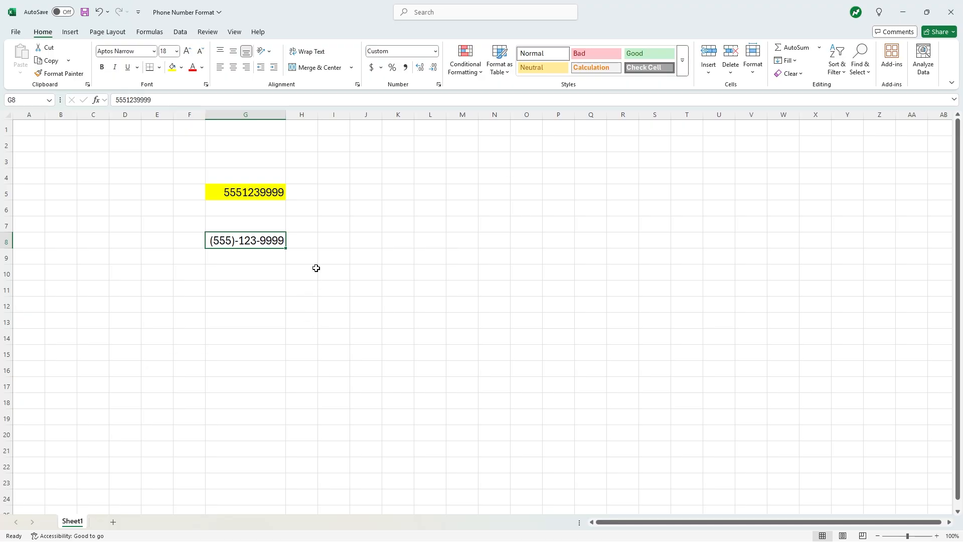
pyautogui.moveTo(358, 279)
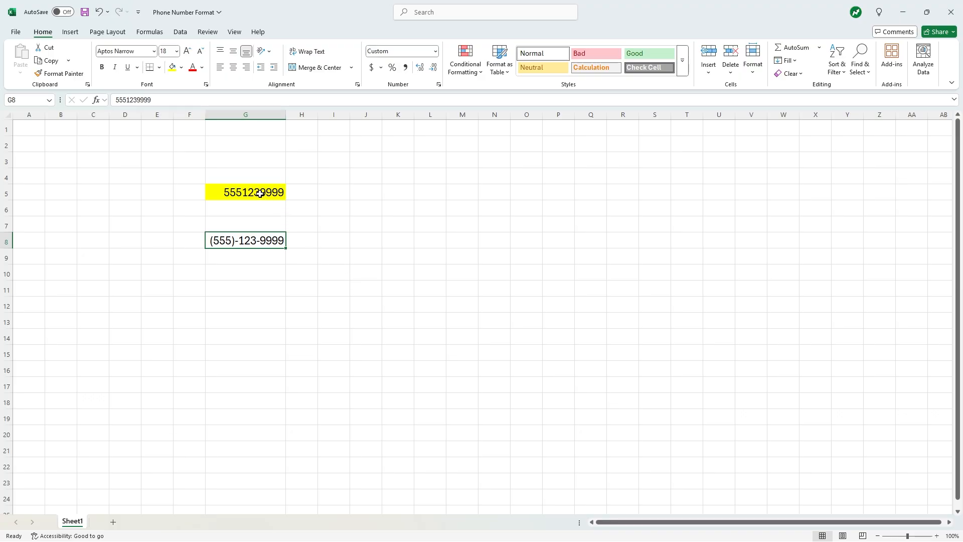
pyautogui.click(245, 192)
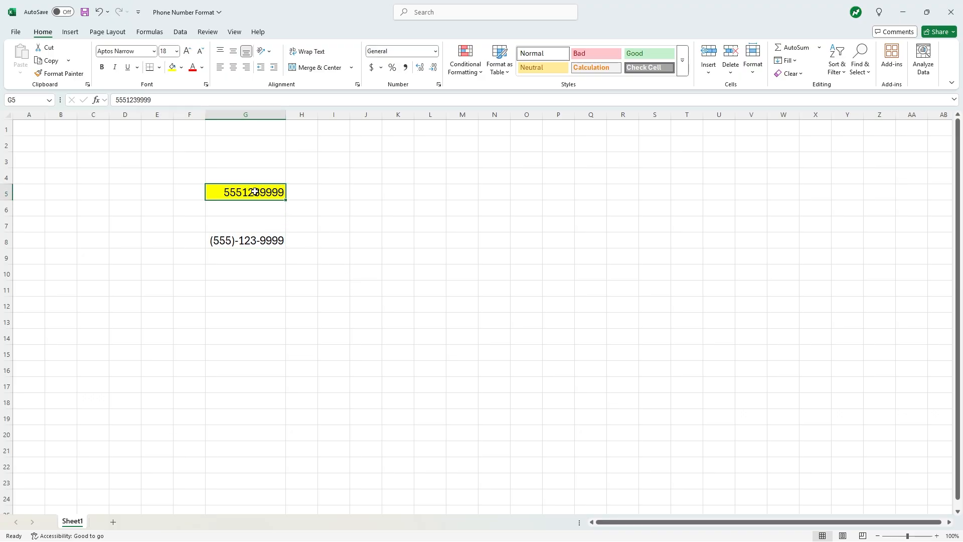
pyautogui.moveTo(265, 244)
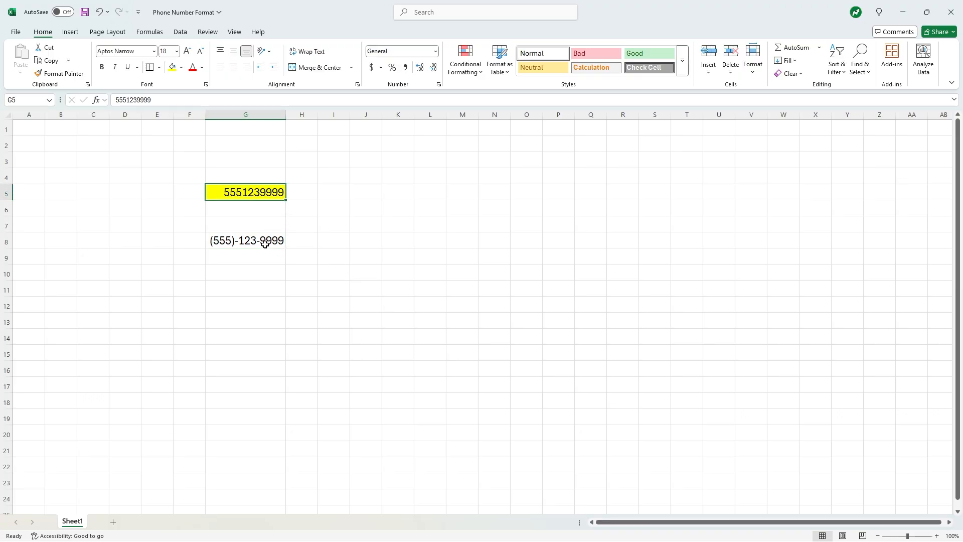
pyautogui.click(246, 240)
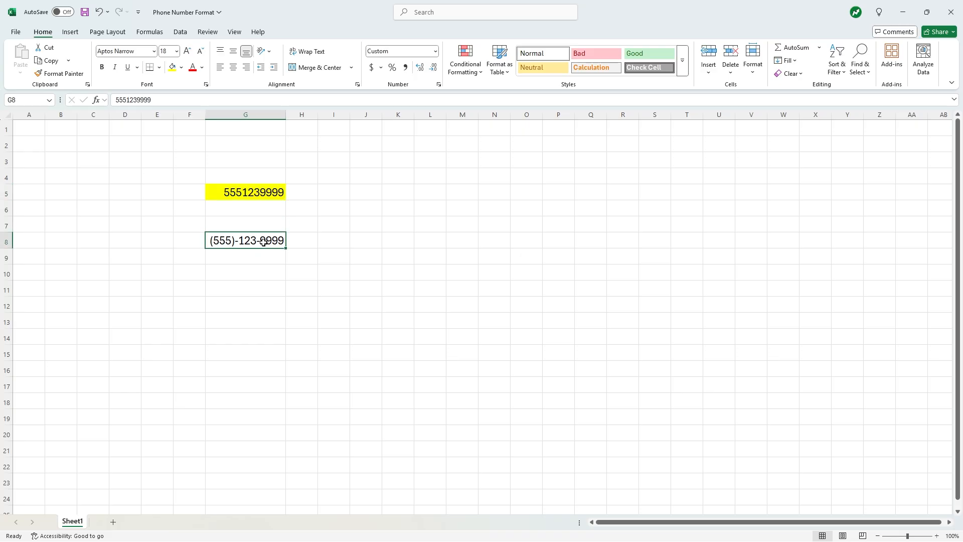
pyautogui.moveTo(262, 234)
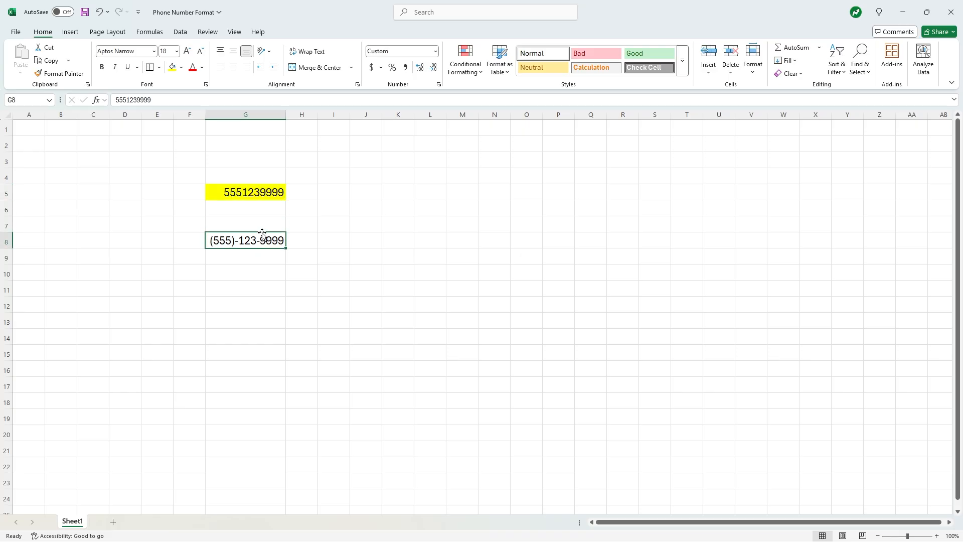
pyautogui.moveTo(256, 200)
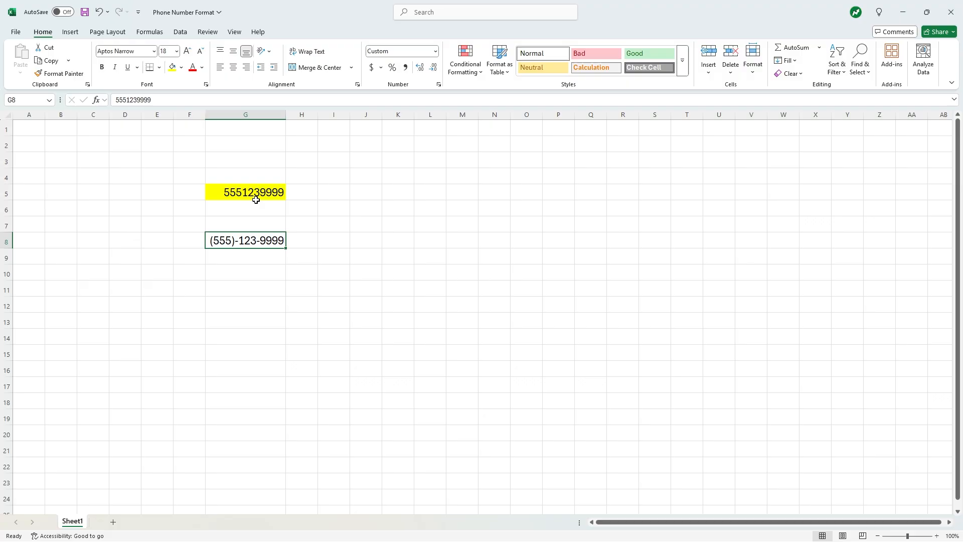
pyautogui.click(245, 192)
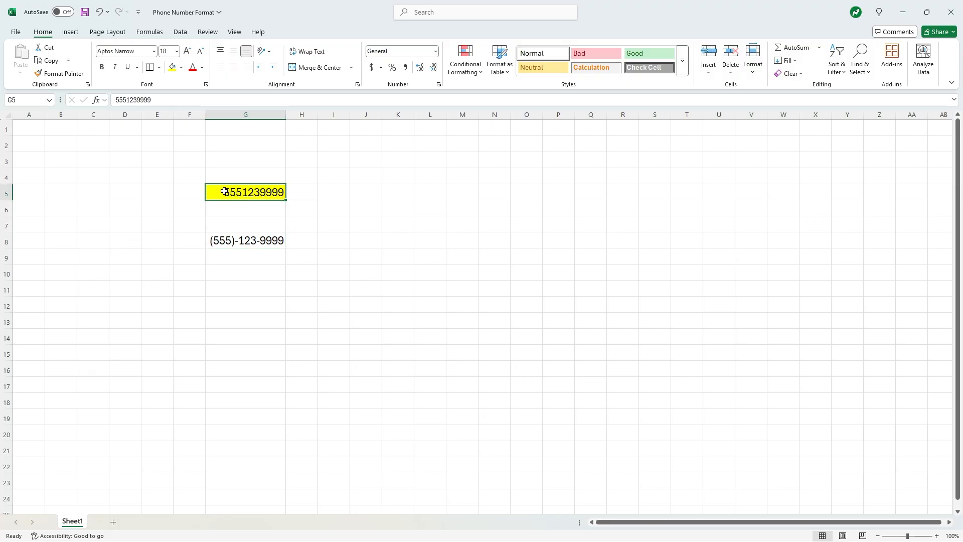
pyautogui.moveTo(227, 204)
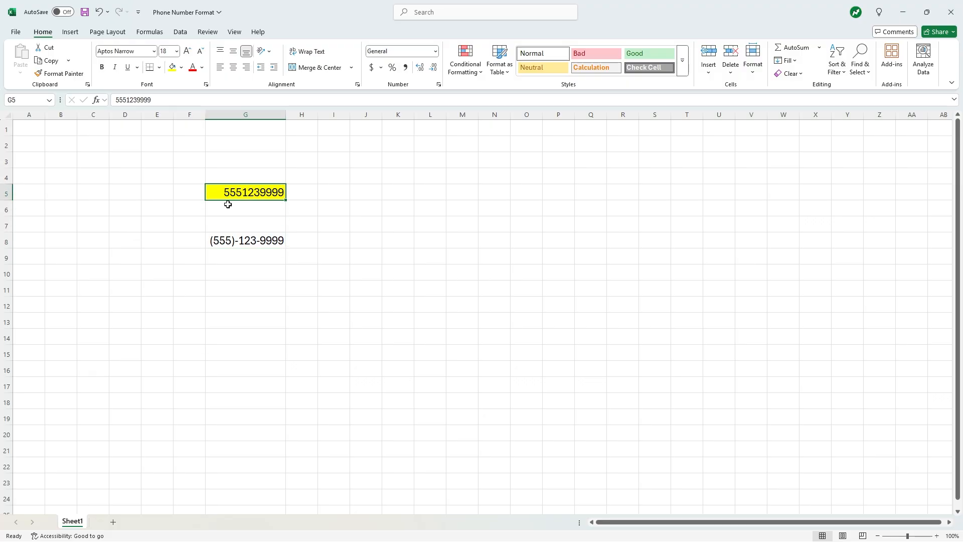
pyautogui.moveTo(393, 94)
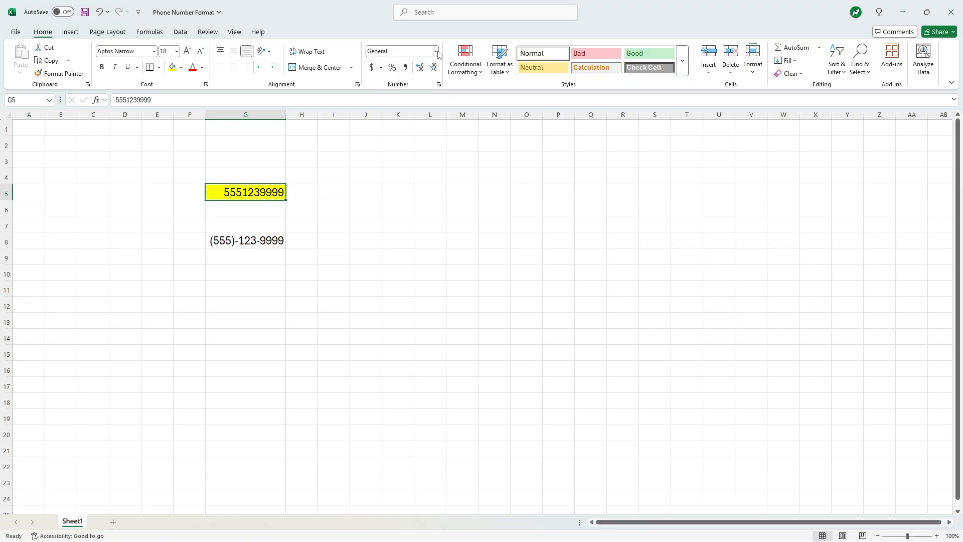
# - Open Format Cells for G5 via More Number Formats in the number format list
pyautogui.click(435, 51)
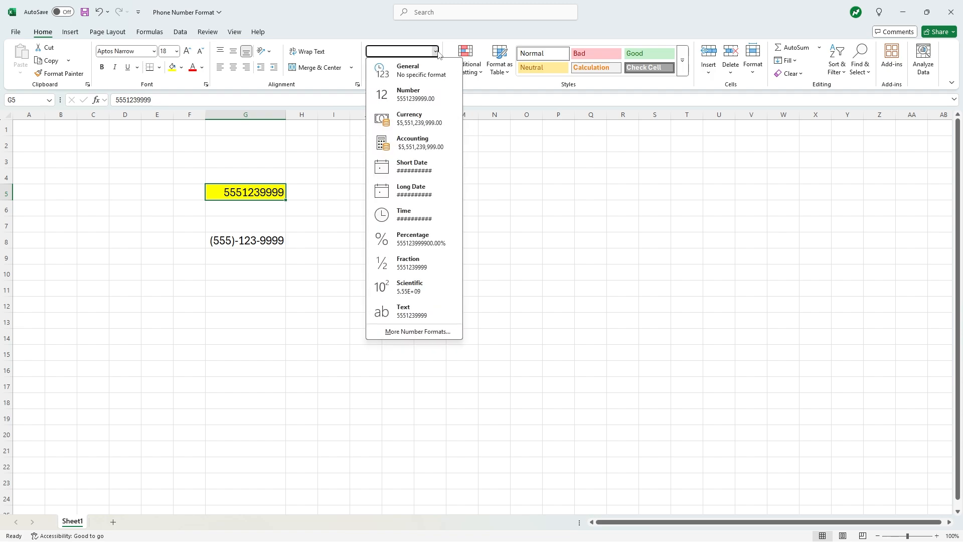
pyautogui.moveTo(437, 328)
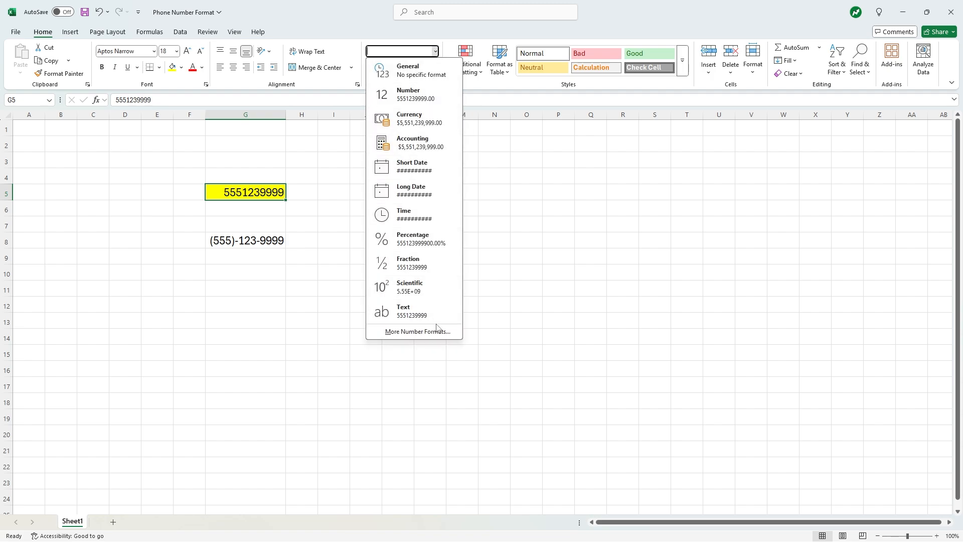
pyautogui.click(417, 331)
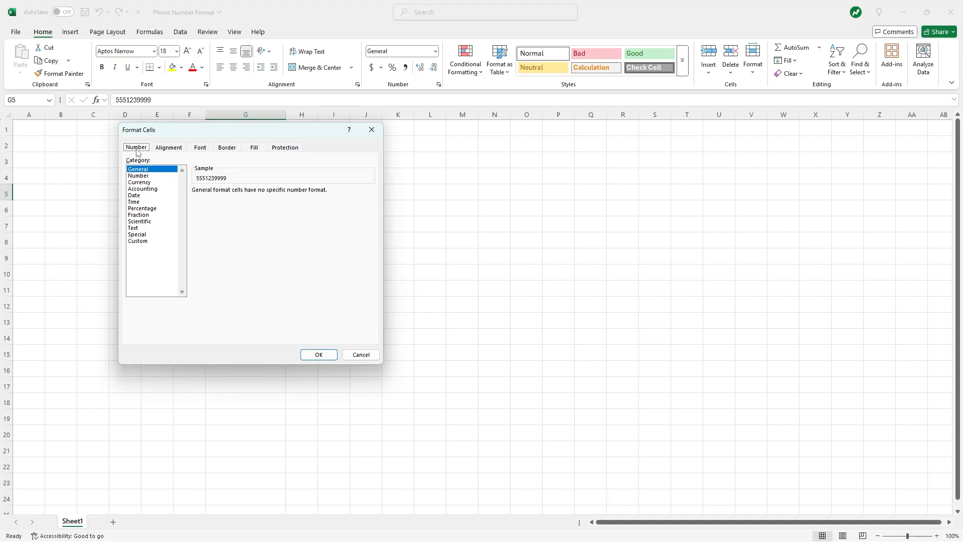
pyautogui.moveTo(146, 245)
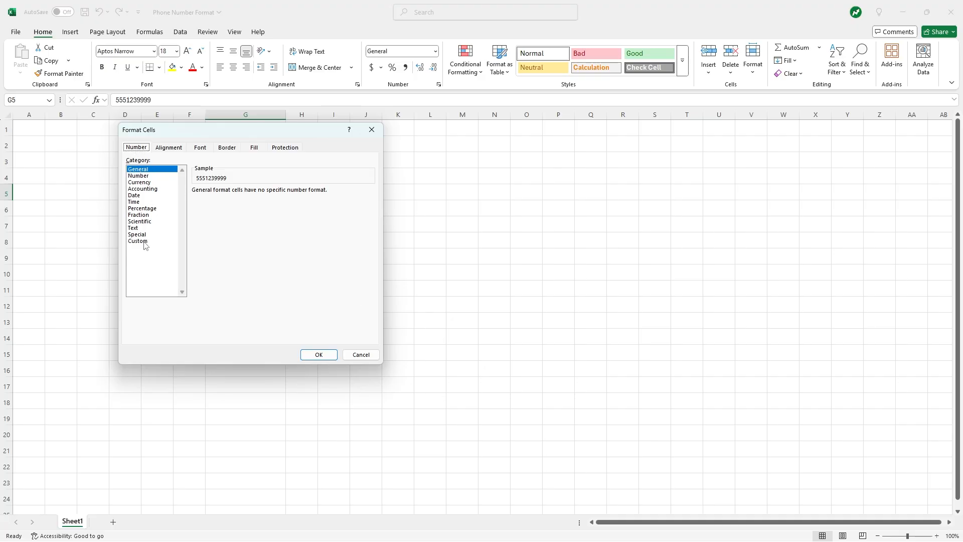
pyautogui.click(137, 241)
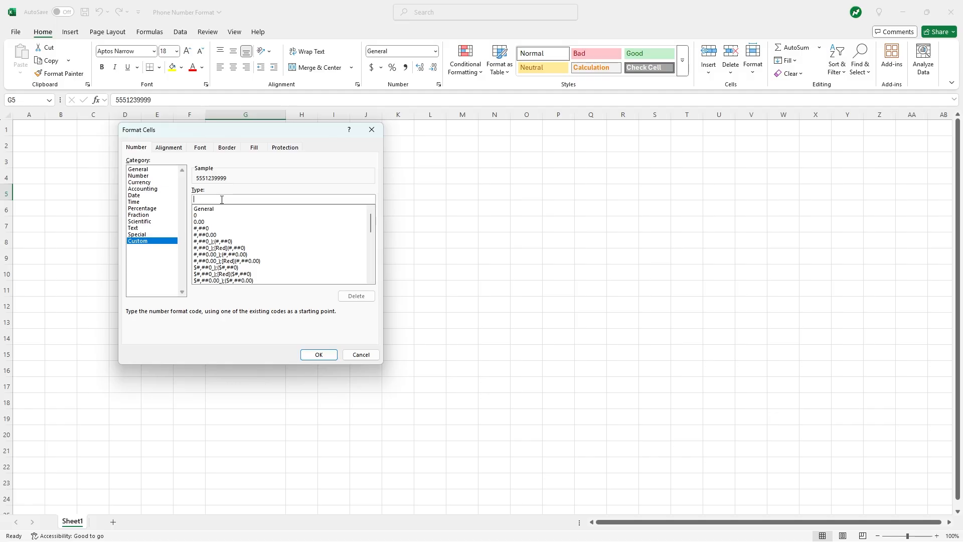
pyautogui.write('(')
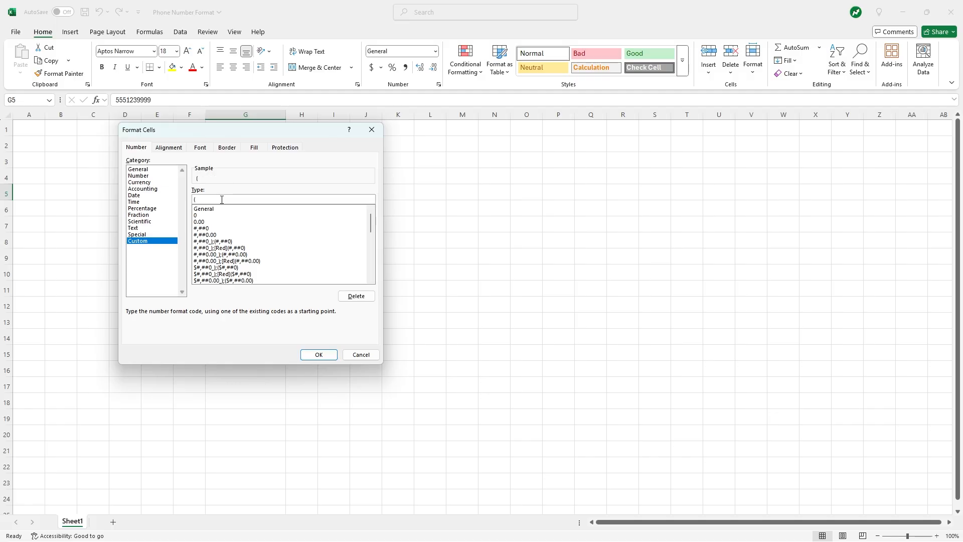
pyautogui.write('###')
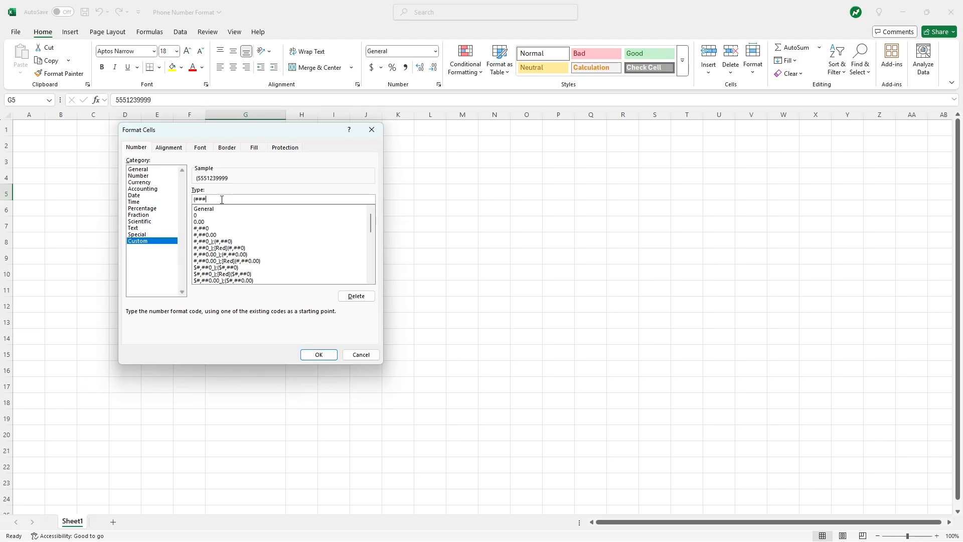
pyautogui.write(')')
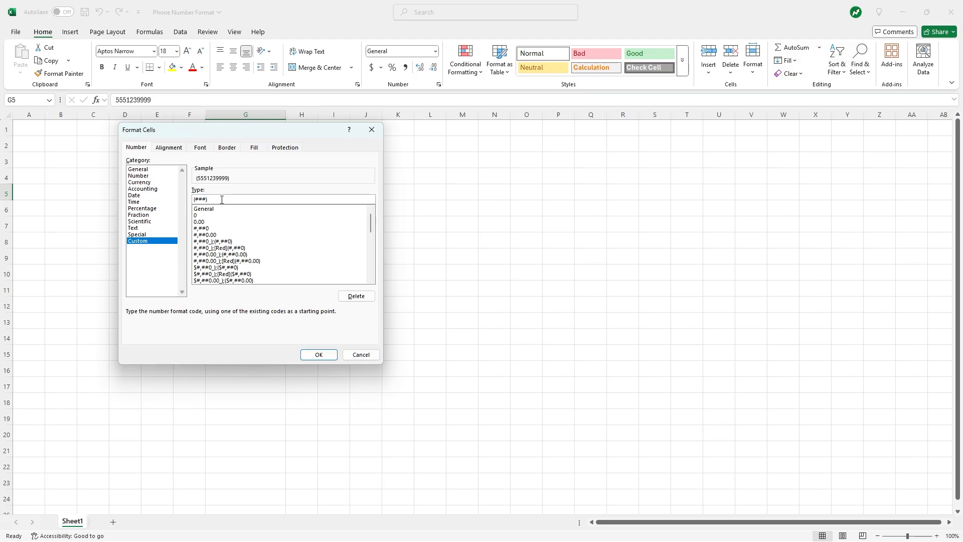
pyautogui.write('-')
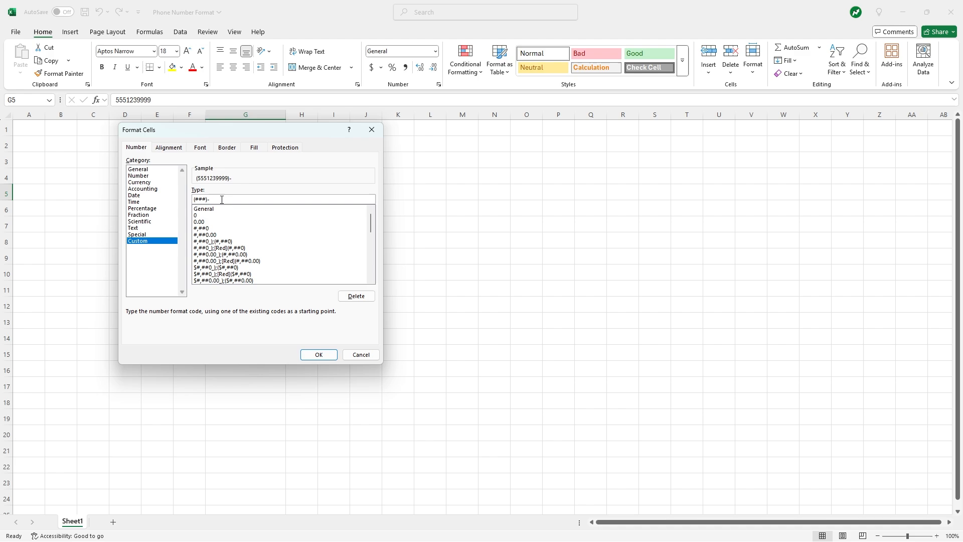
pyautogui.write('###')
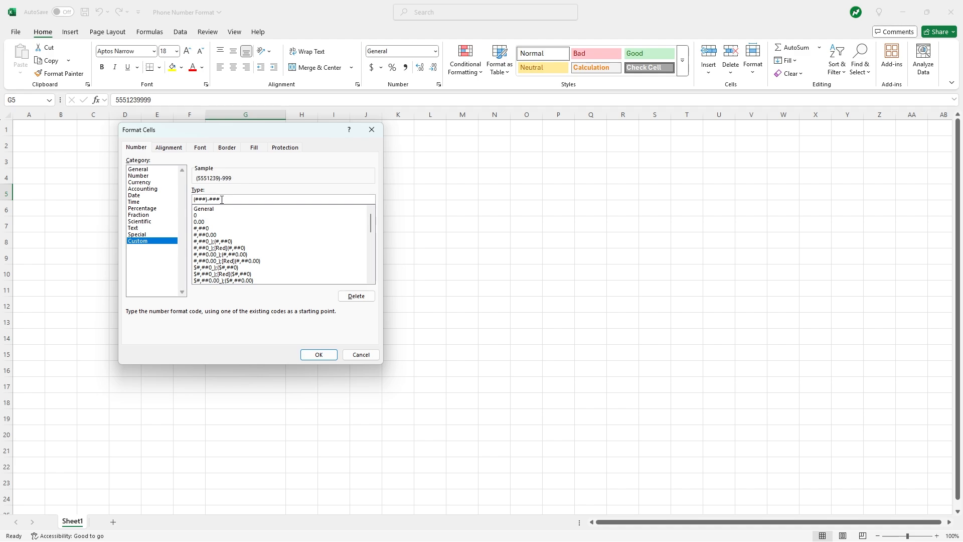
pyautogui.write('-###')
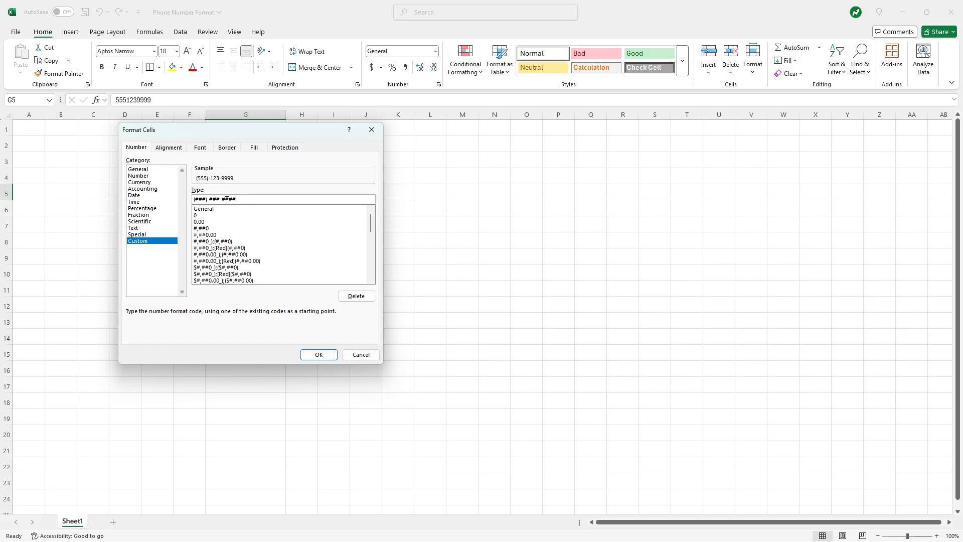
pyautogui.write('#')
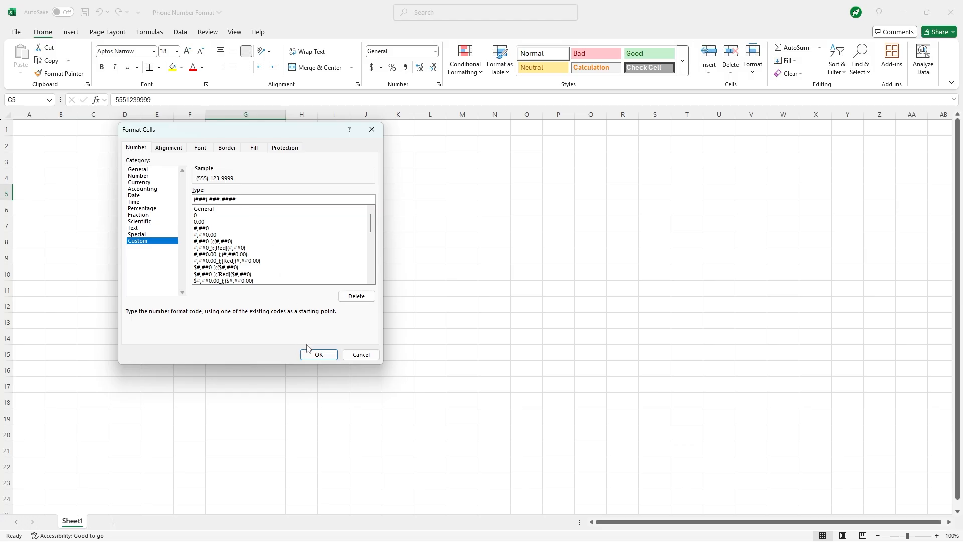
pyautogui.click(318, 355)
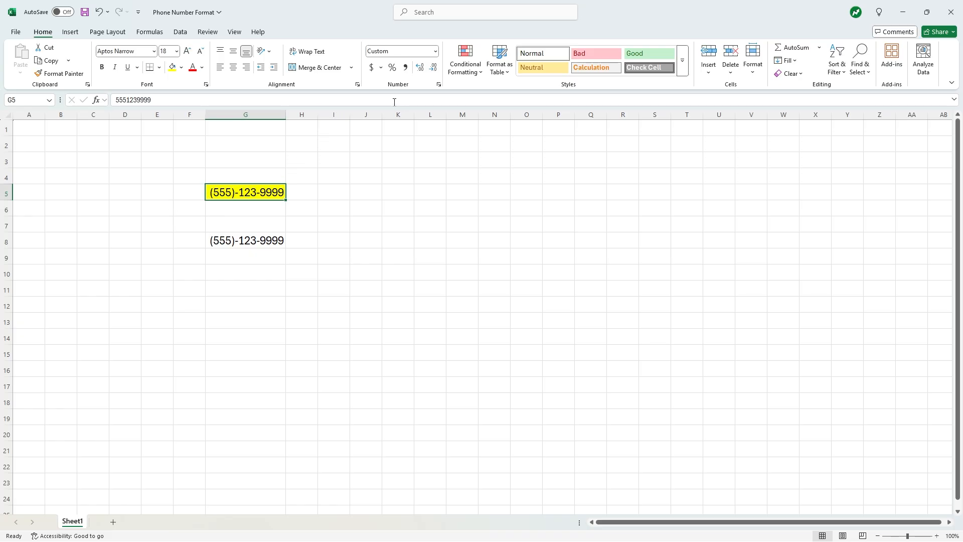
pyautogui.moveTo(296, 197)
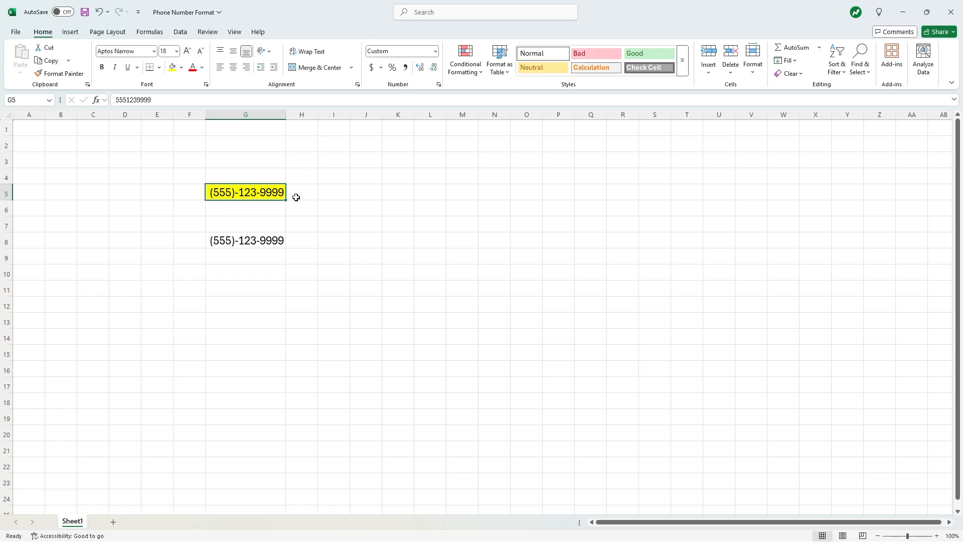
pyautogui.moveTo(435, 51)
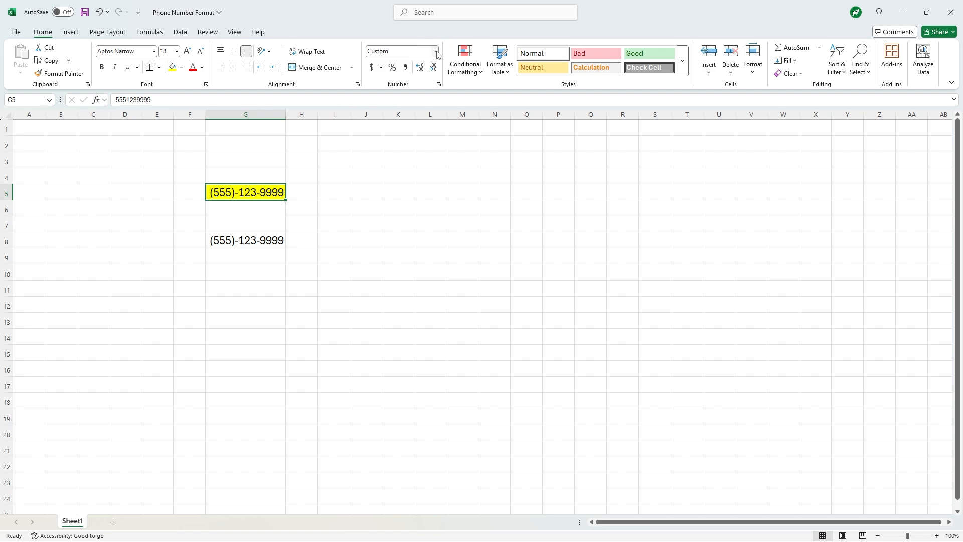
# - Prefix G5's custom format with +1, making it +1(###)-###-####
pyautogui.click(437, 84)
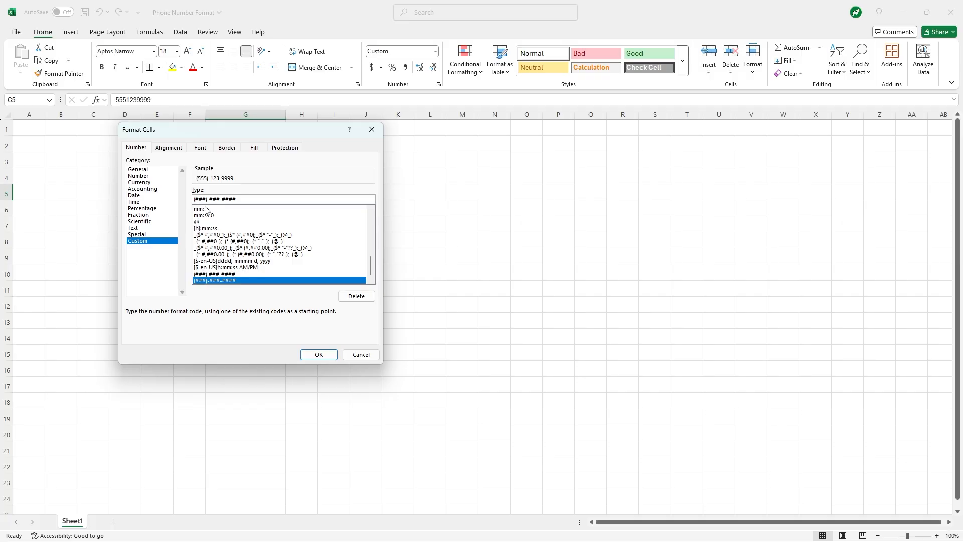
pyautogui.write('+1')
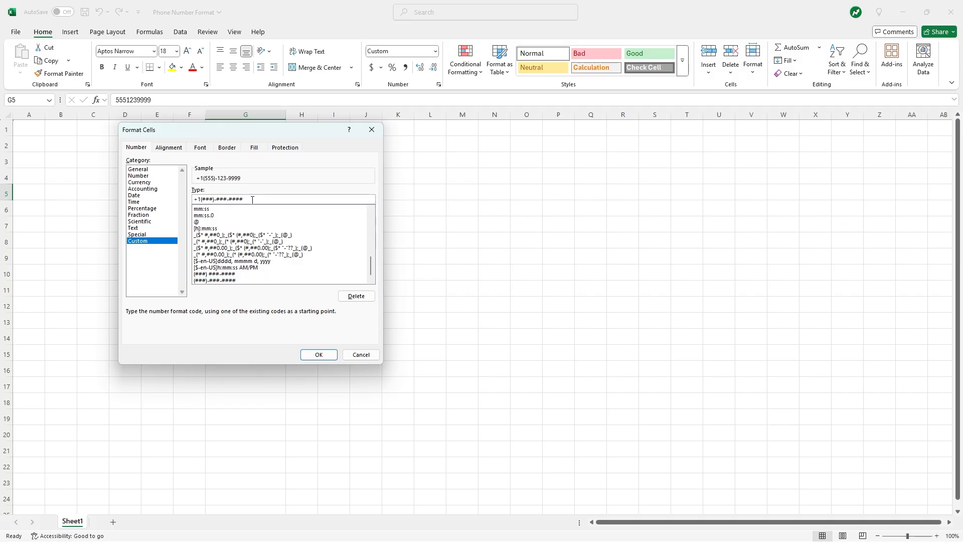
pyautogui.click(319, 354)
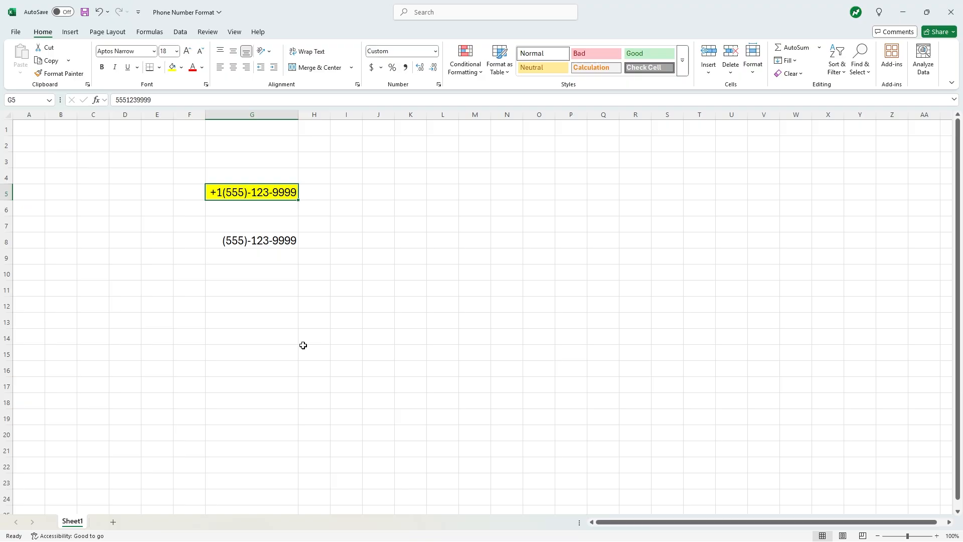
pyautogui.moveTo(271, 300)
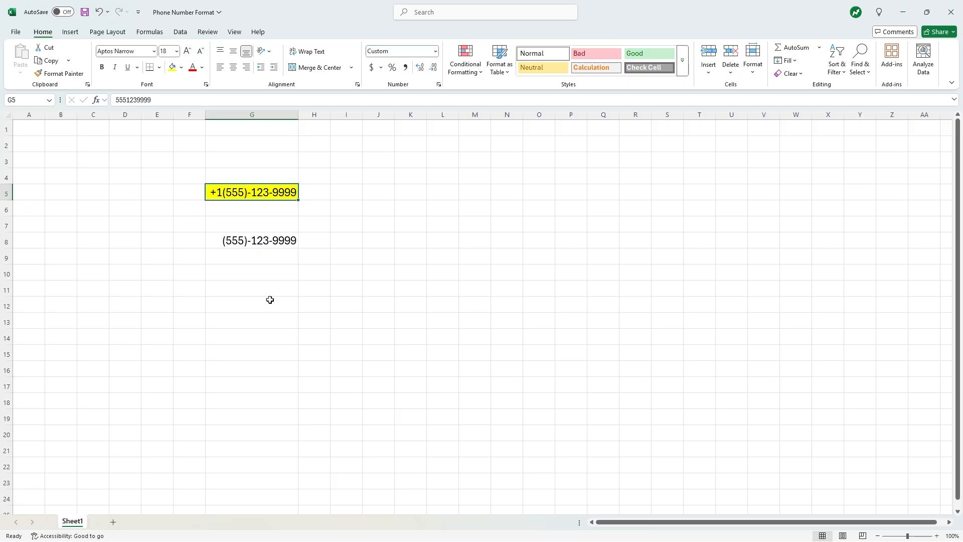
pyautogui.moveTo(245, 276)
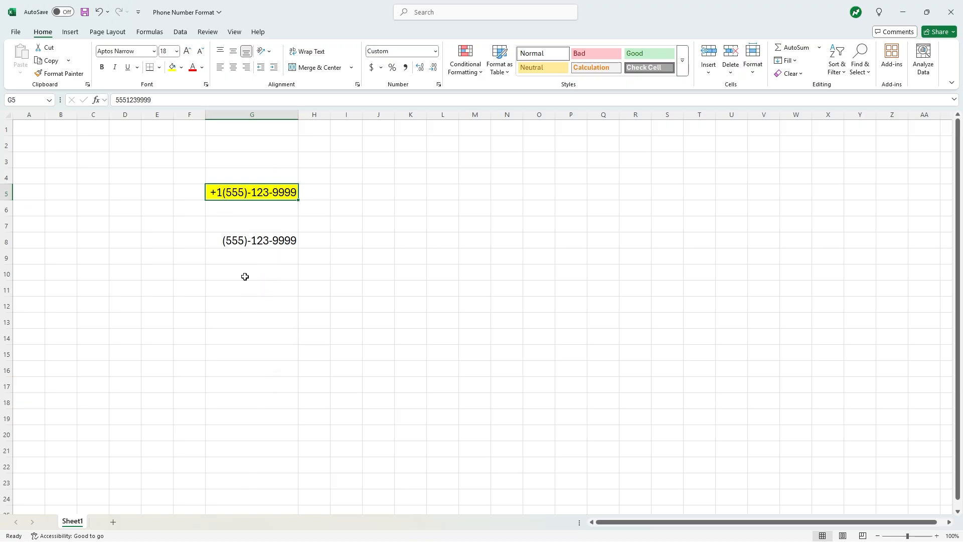
pyautogui.moveTo(181, 221)
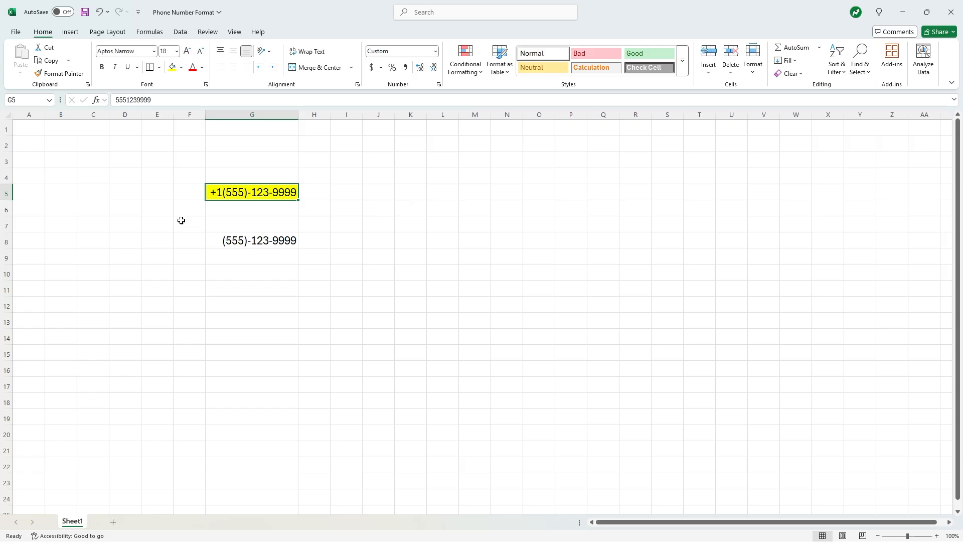
pyautogui.moveTo(60, 73)
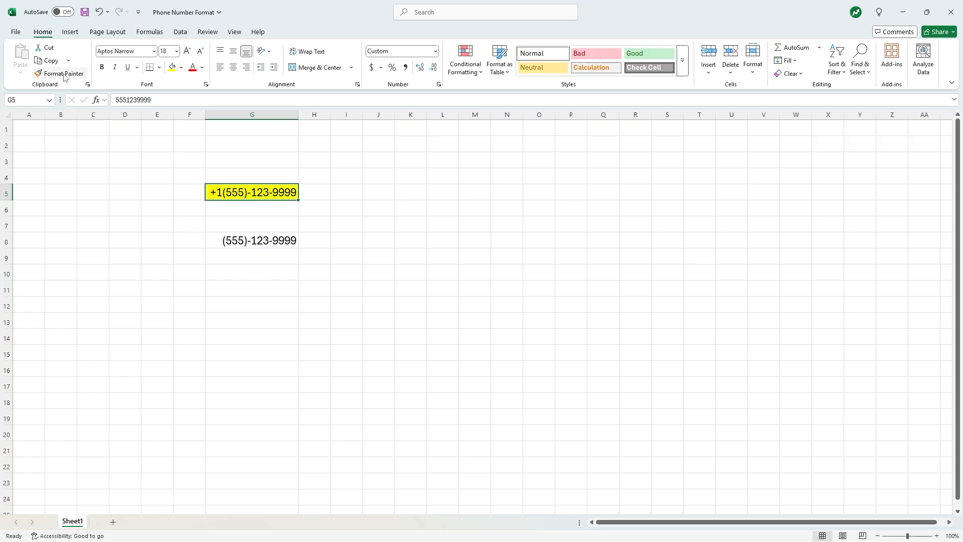
# - Format-paint G5's yellow fill and +1 phone format onto all of column G
pyautogui.click(61, 73)
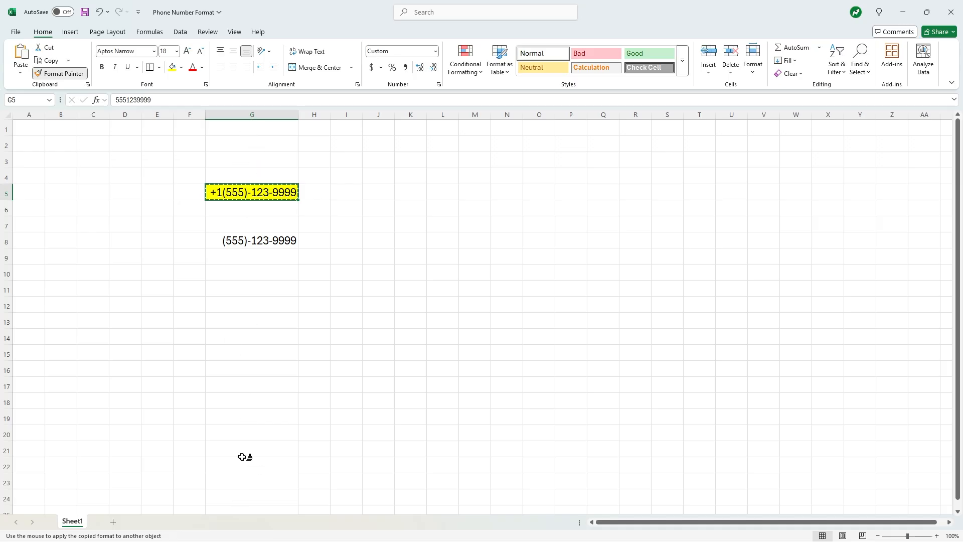
pyautogui.moveTo(244, 140)
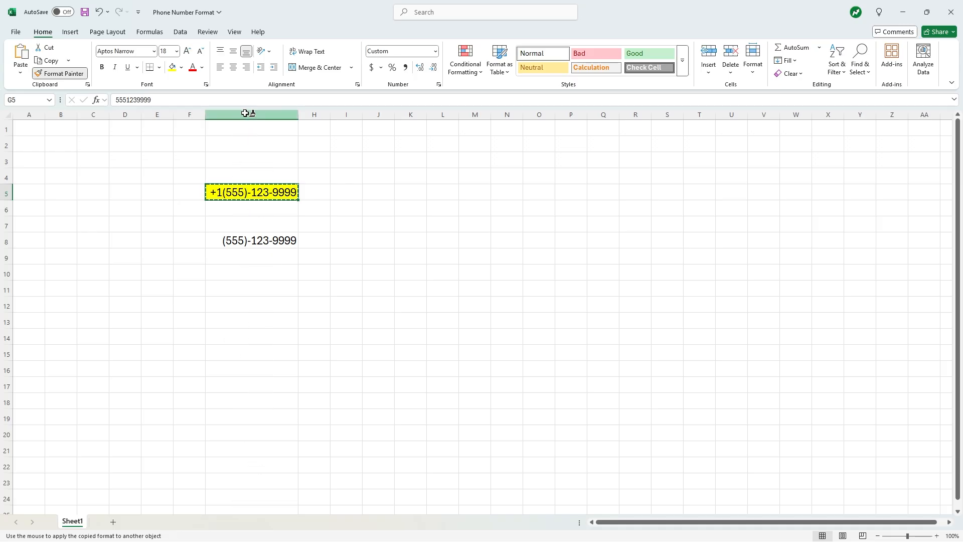
pyautogui.click(251, 114)
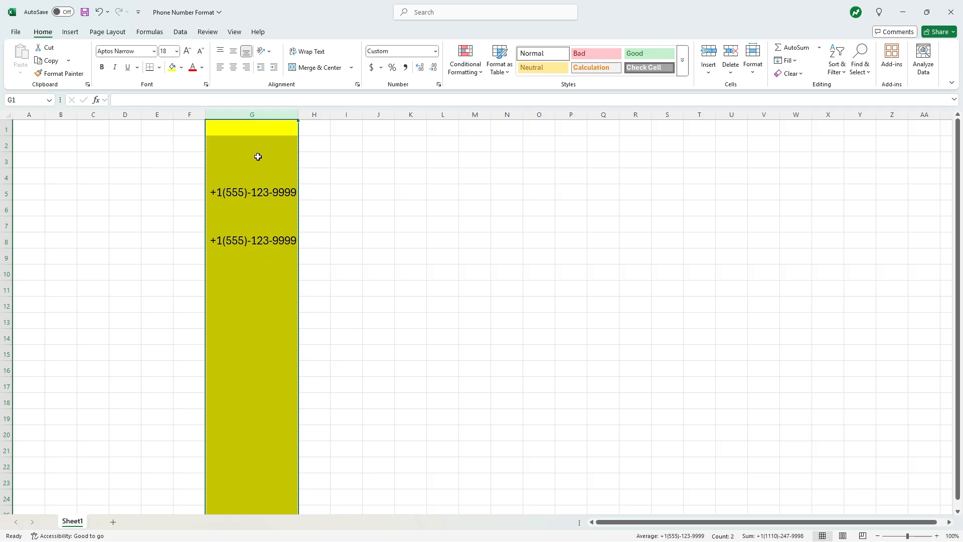
pyautogui.click(251, 288)
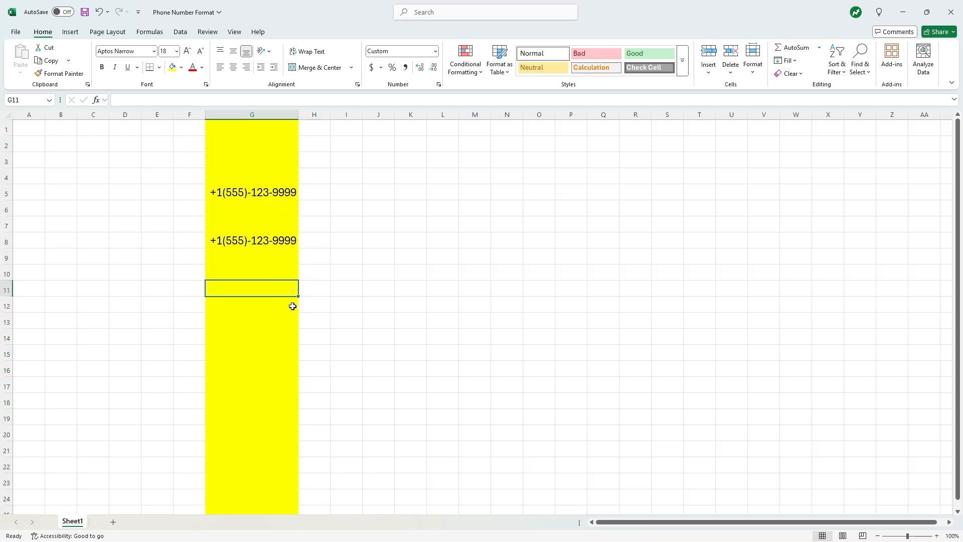
pyautogui.moveTo(355, 235)
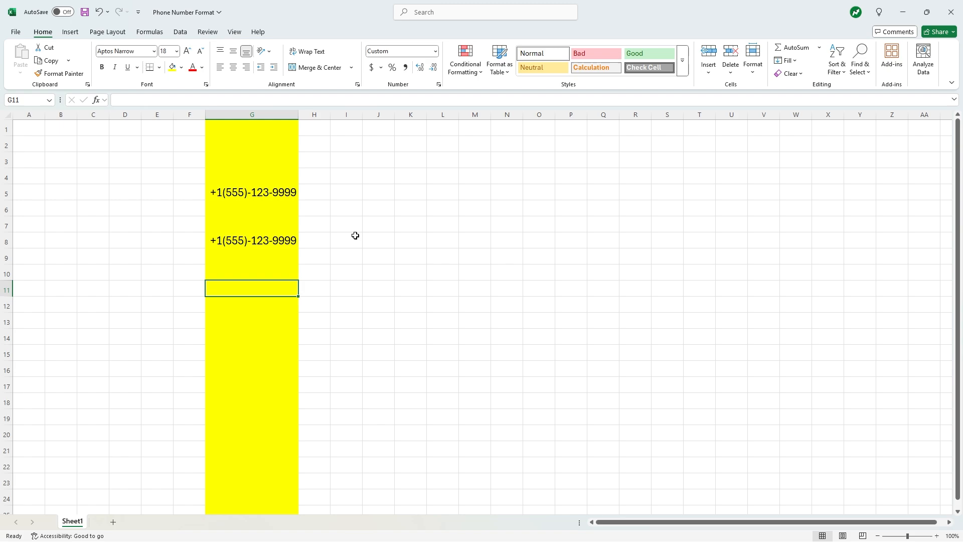
# - Start typing a test number, 55511 so far, into empty cell G14
pyautogui.click(251, 336)
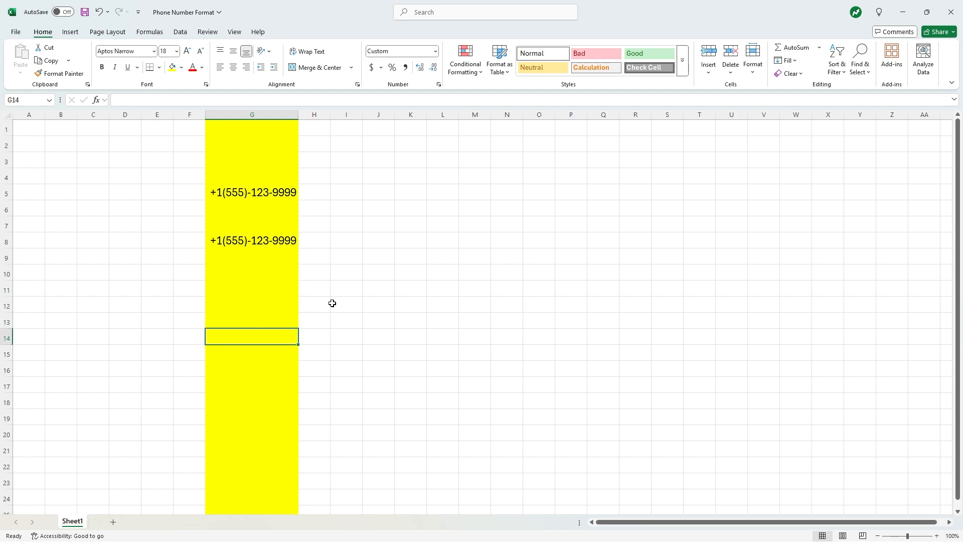
pyautogui.write('555')
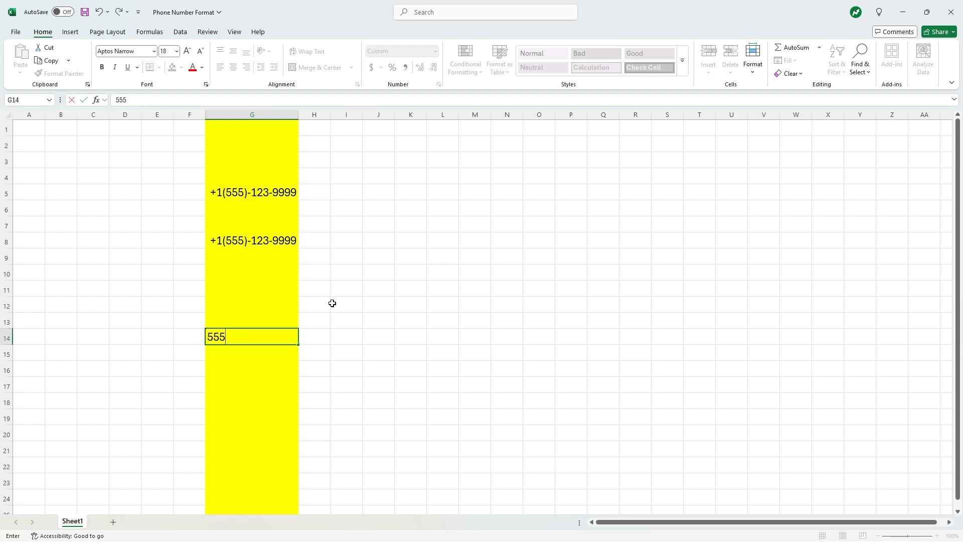
pyautogui.write('11')
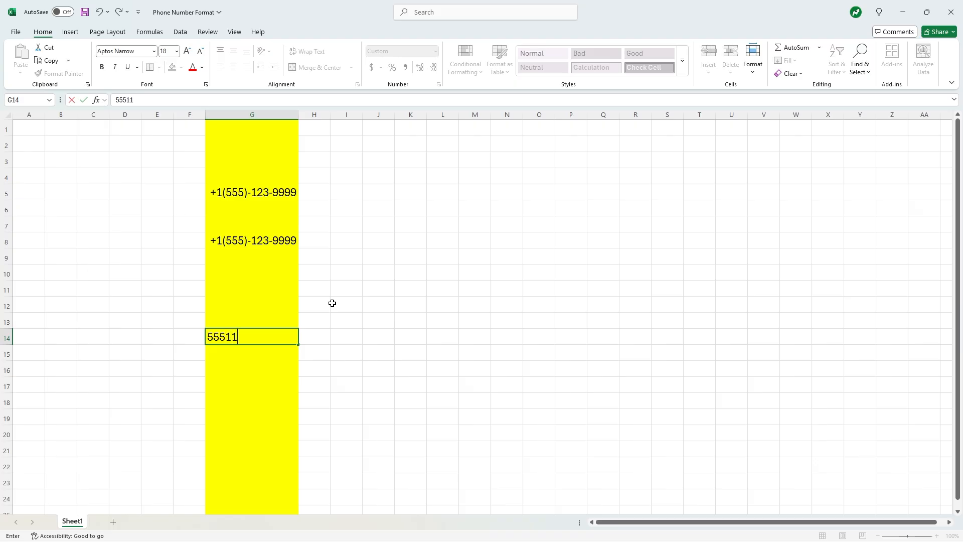